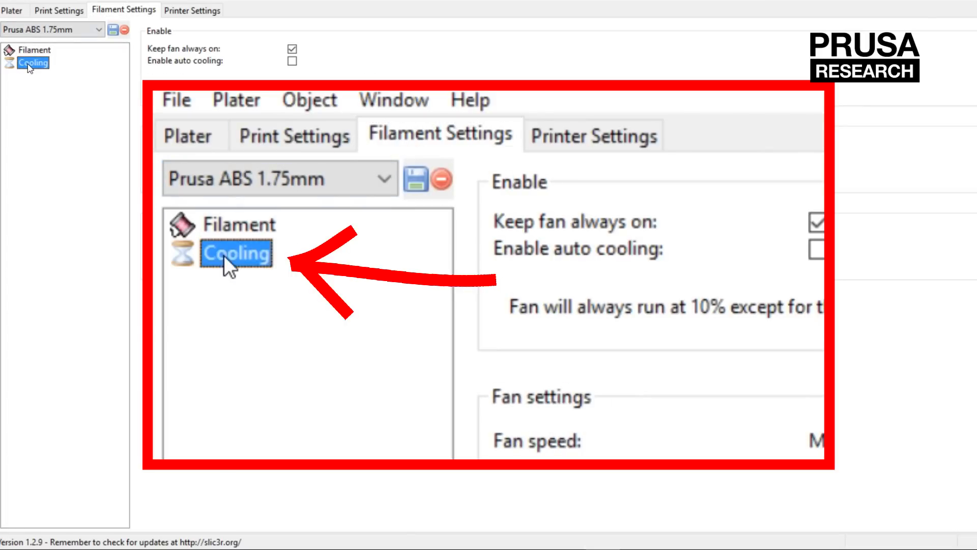
# Tick 'Keep fan always on' and 'Enable auto cooling' for the ABS filament
pyautogui.click(817, 223)
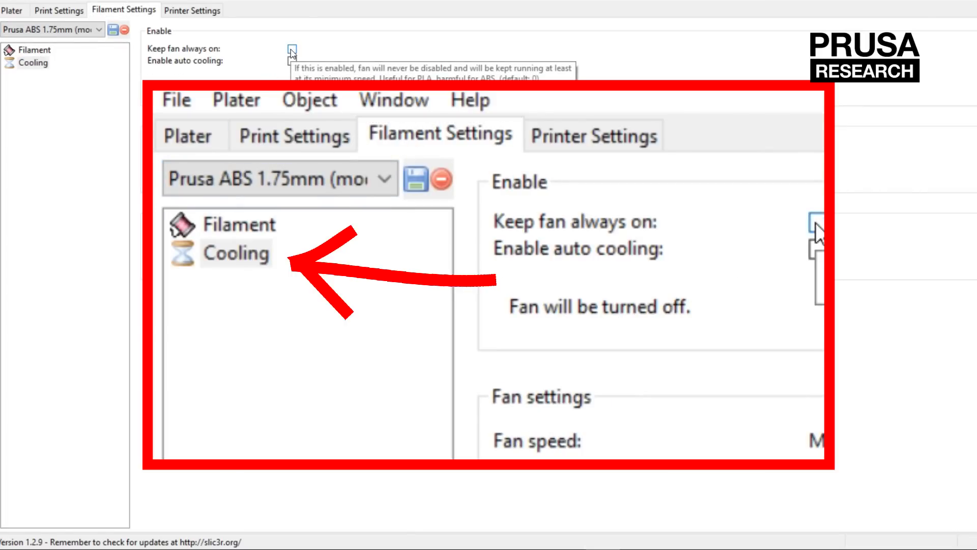
pyautogui.click(292, 49)
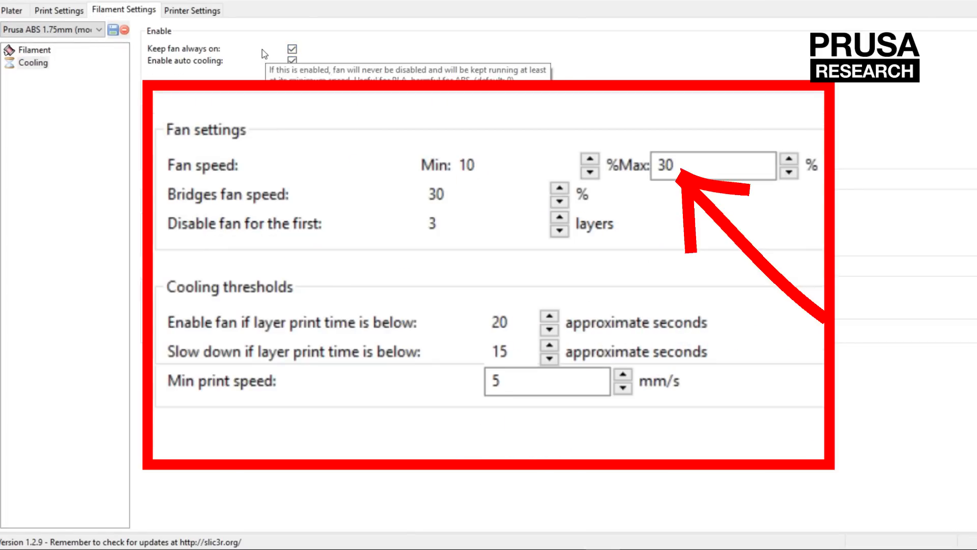
# Set Max fan speed to 50% and Bridges fan speed to 40%
pyautogui.click(714, 165)
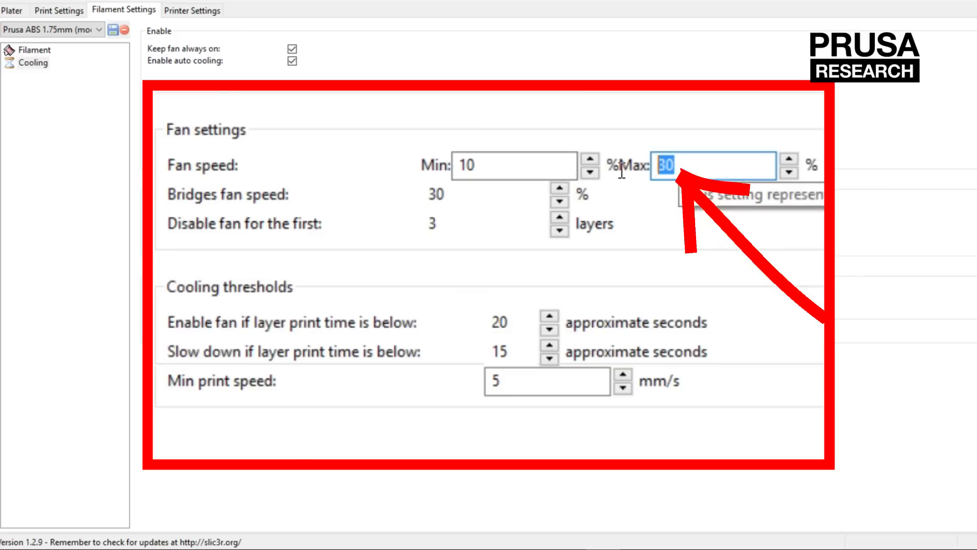
pyautogui.write('50')
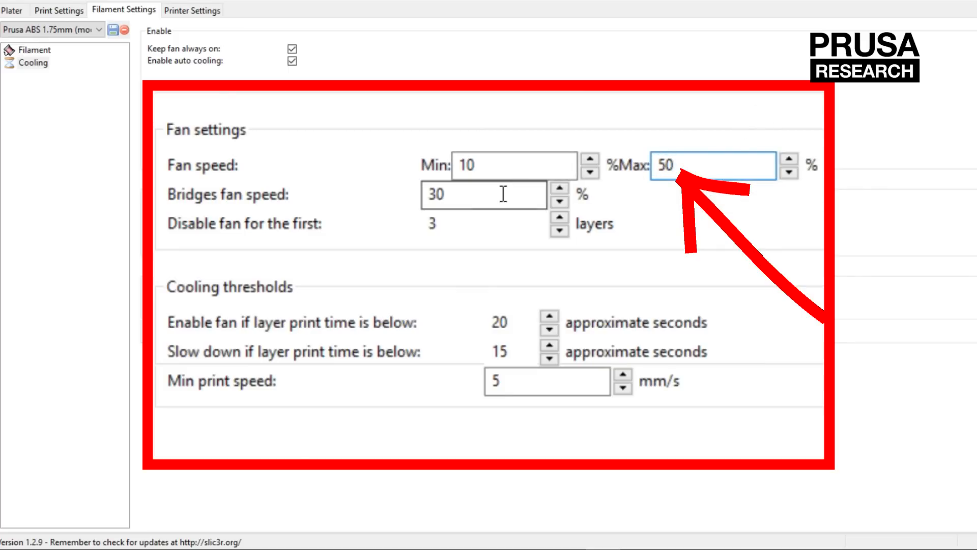
pyautogui.write('40')
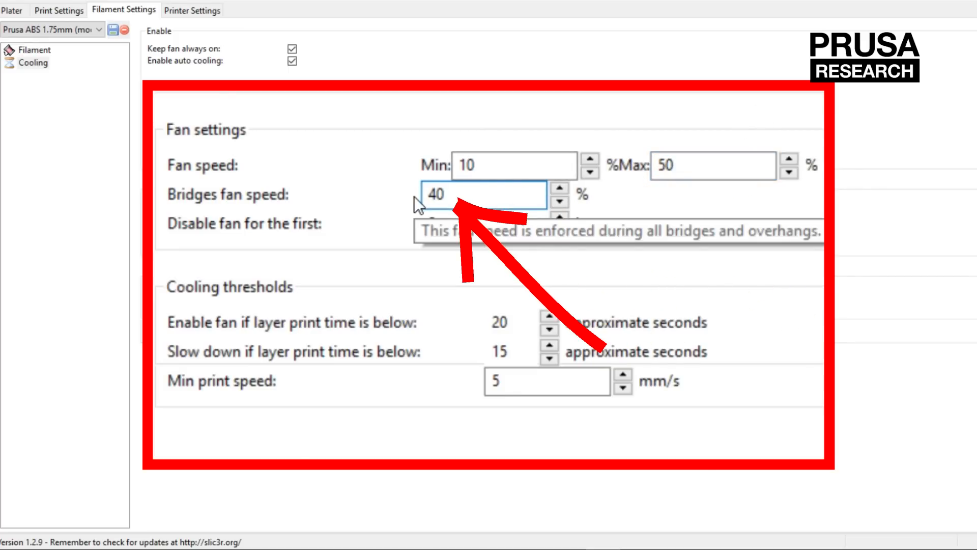
pyautogui.click(482, 223)
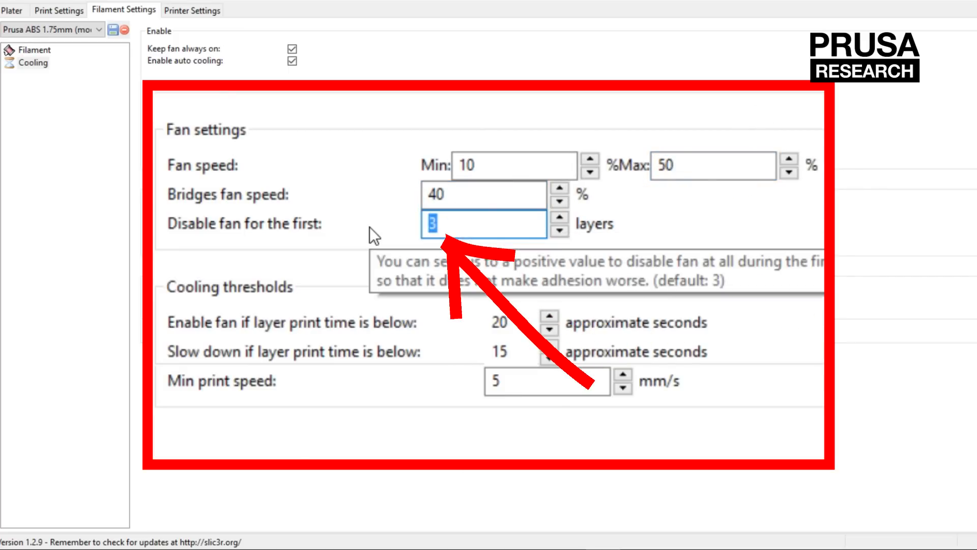